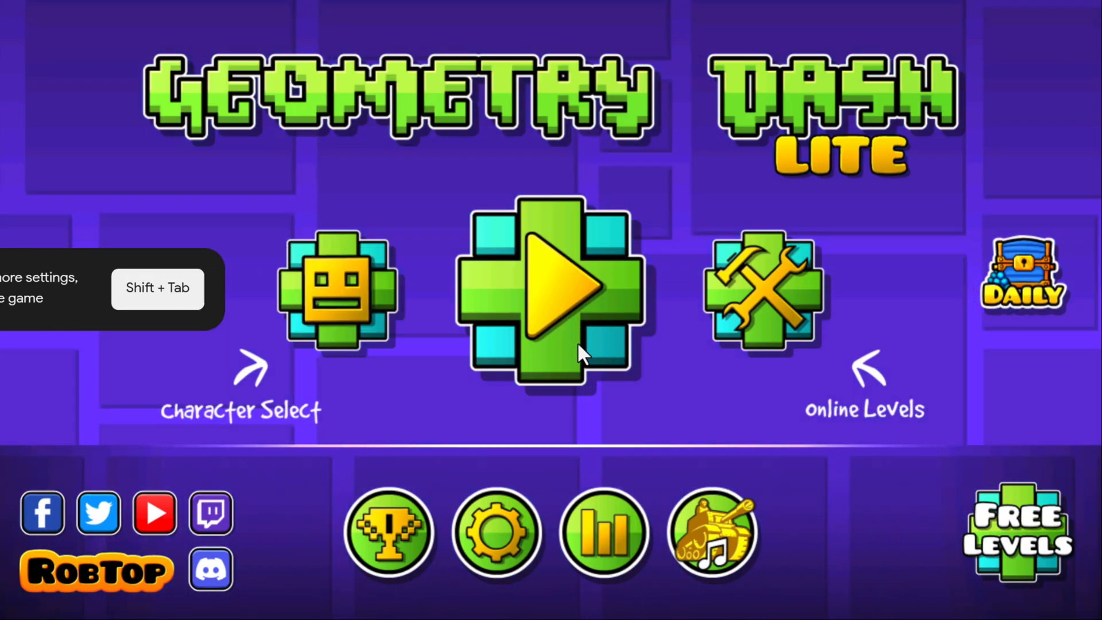
# - Jump to the Minimum requirements section and review the Windows 10, SSD, graphics, processor and memory needs
pyautogui.click(549, 288)
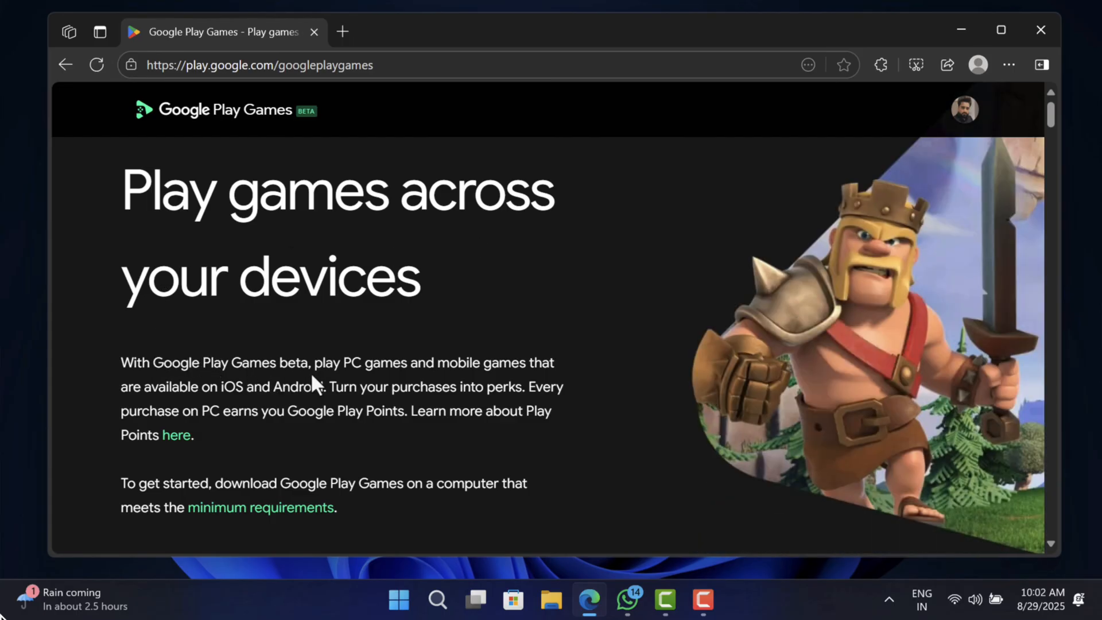
pyautogui.moveTo(345, 406)
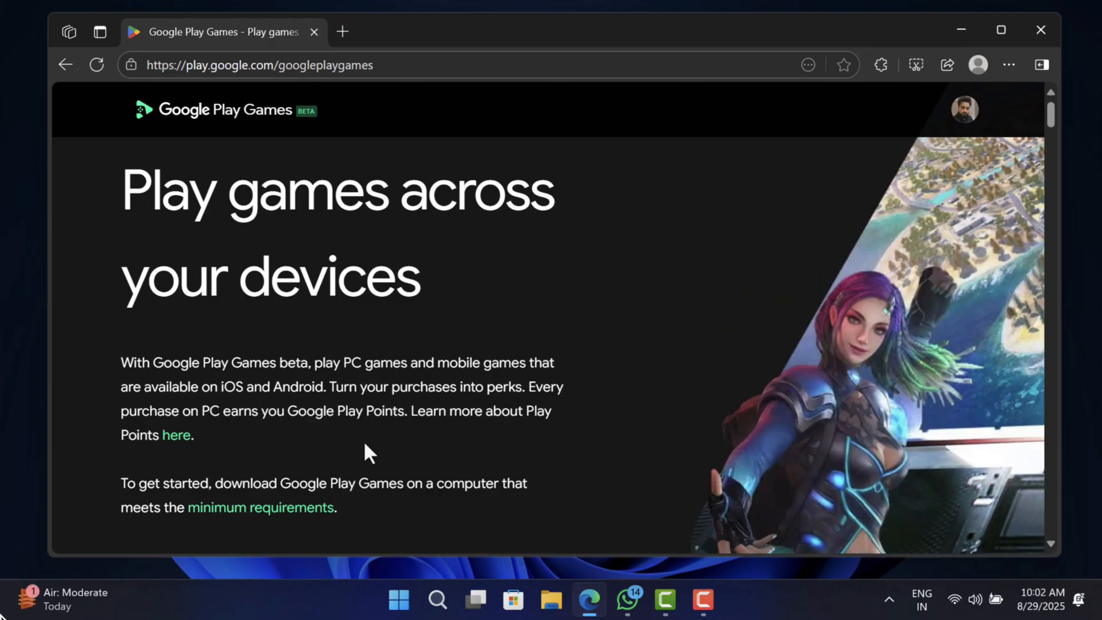
pyautogui.moveTo(302, 523)
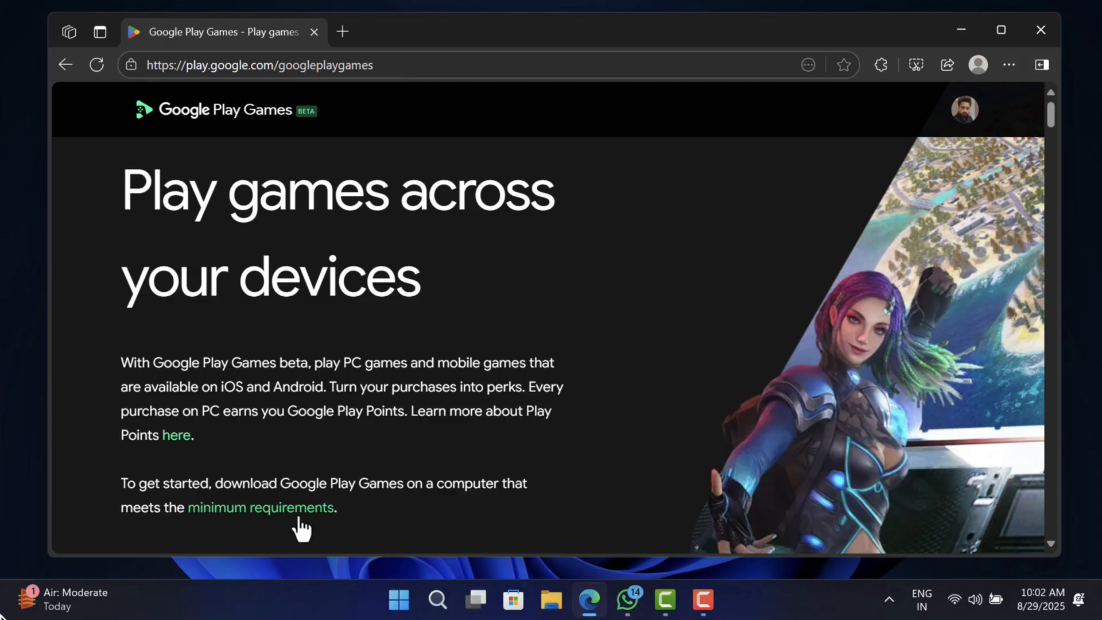
pyautogui.moveTo(260, 508)
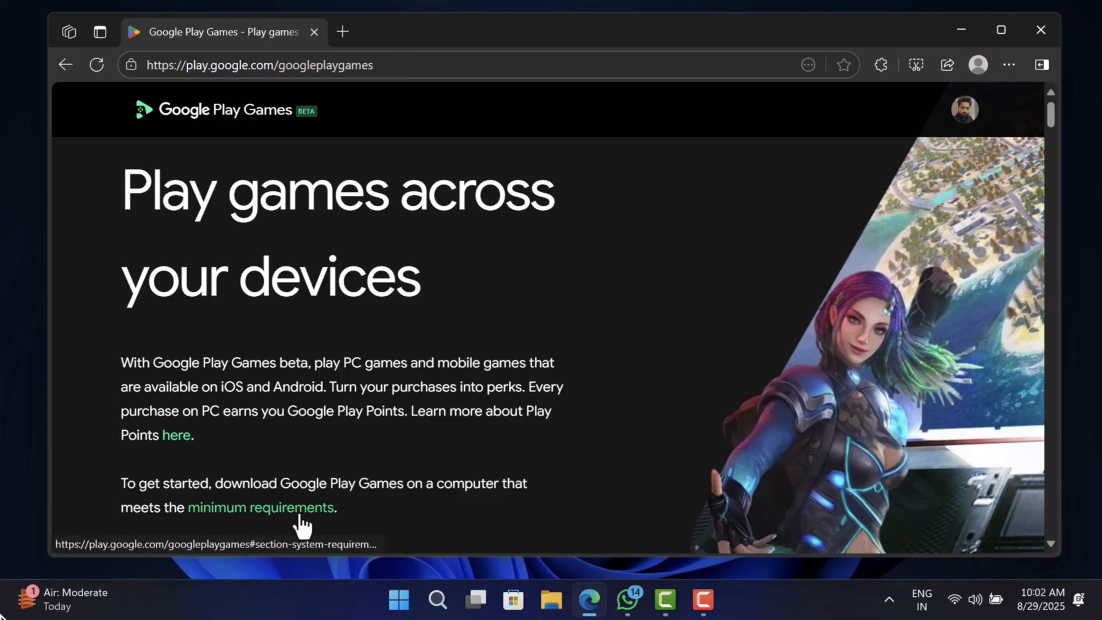
pyautogui.click(260, 506)
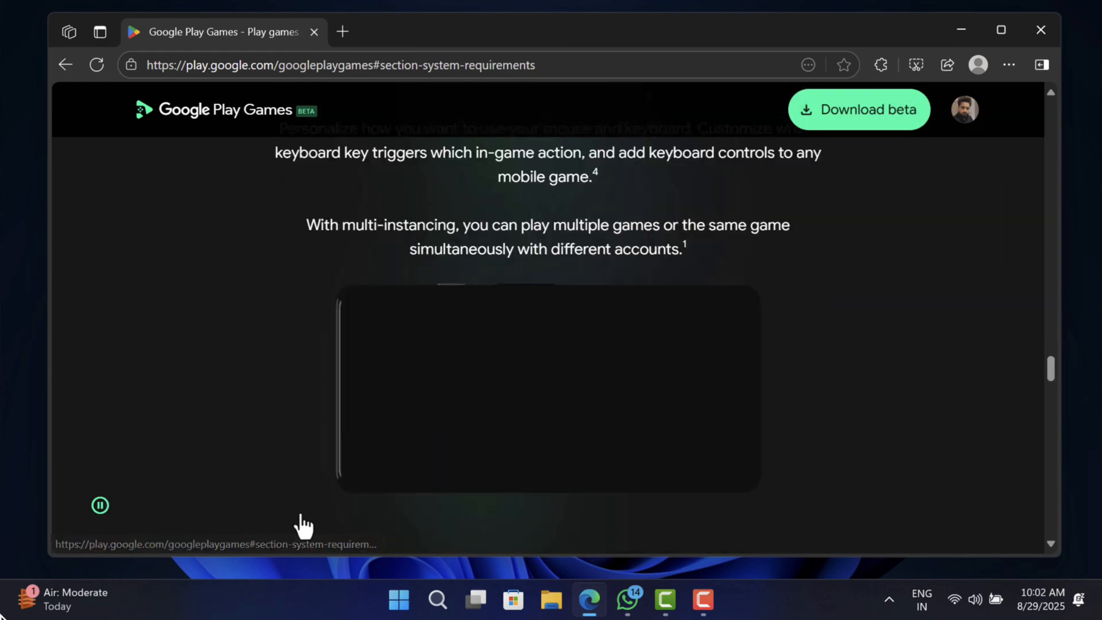
pyautogui.scroll(-3)
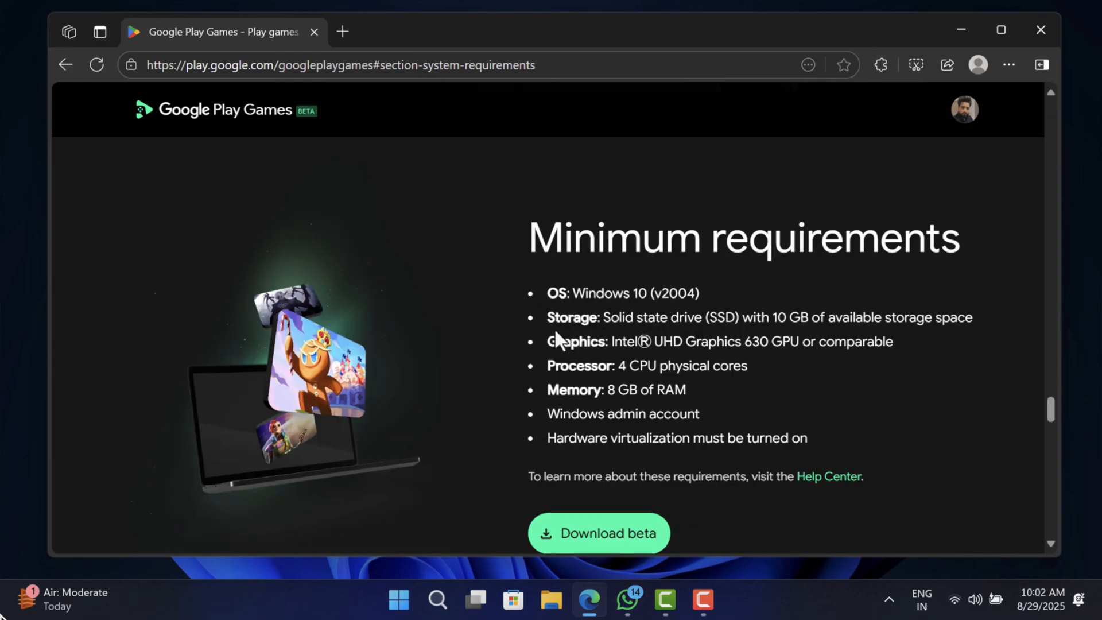
pyautogui.moveTo(585, 366)
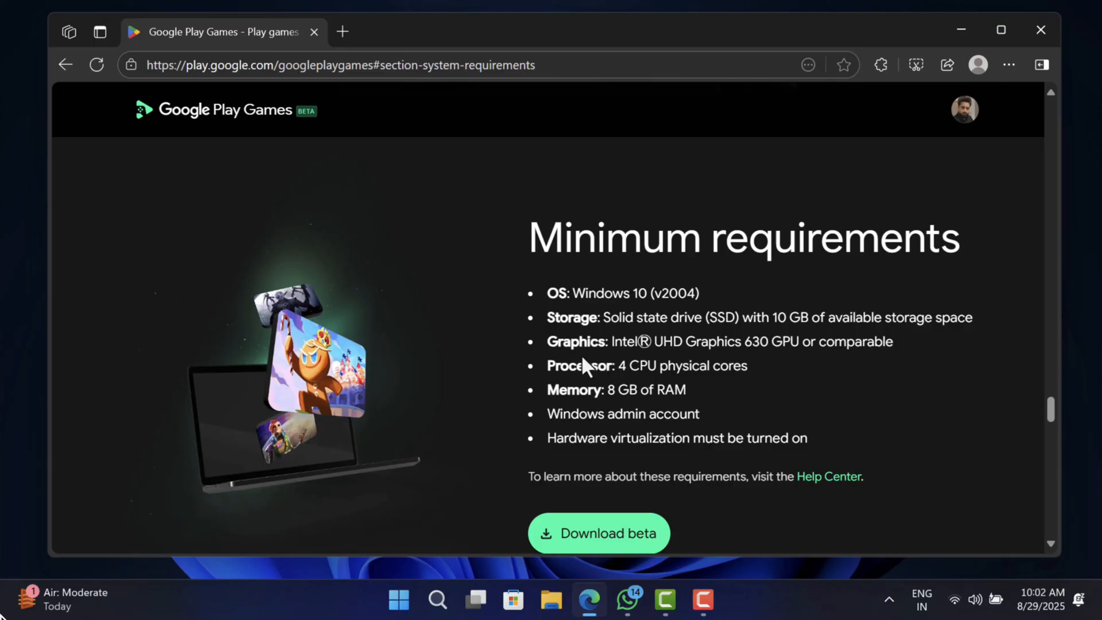
pyautogui.moveTo(624, 365)
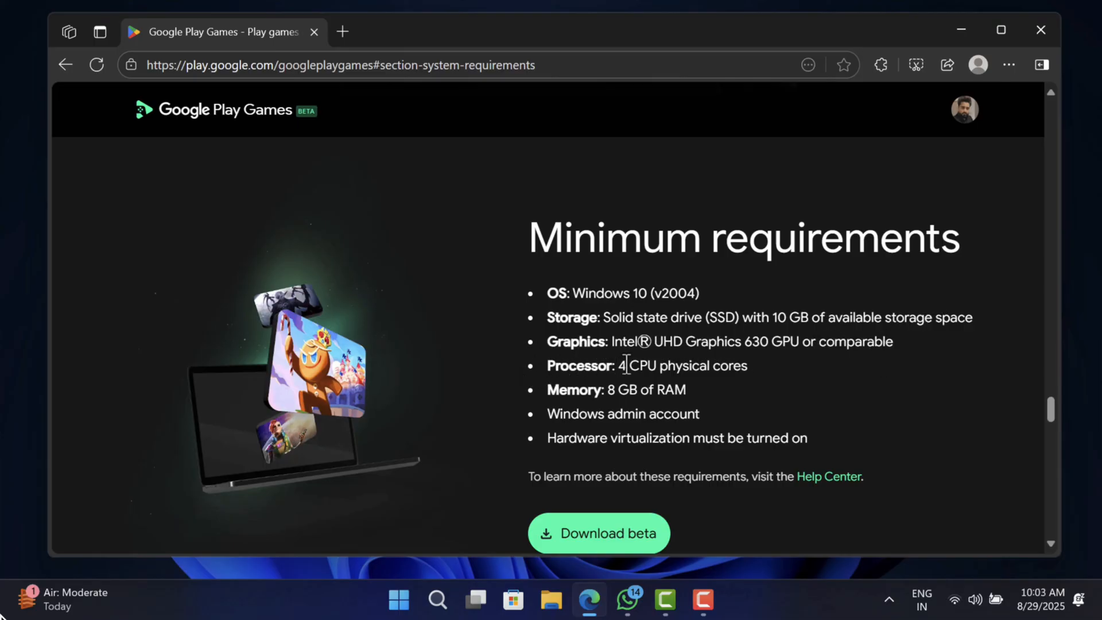
pyautogui.moveTo(556, 437)
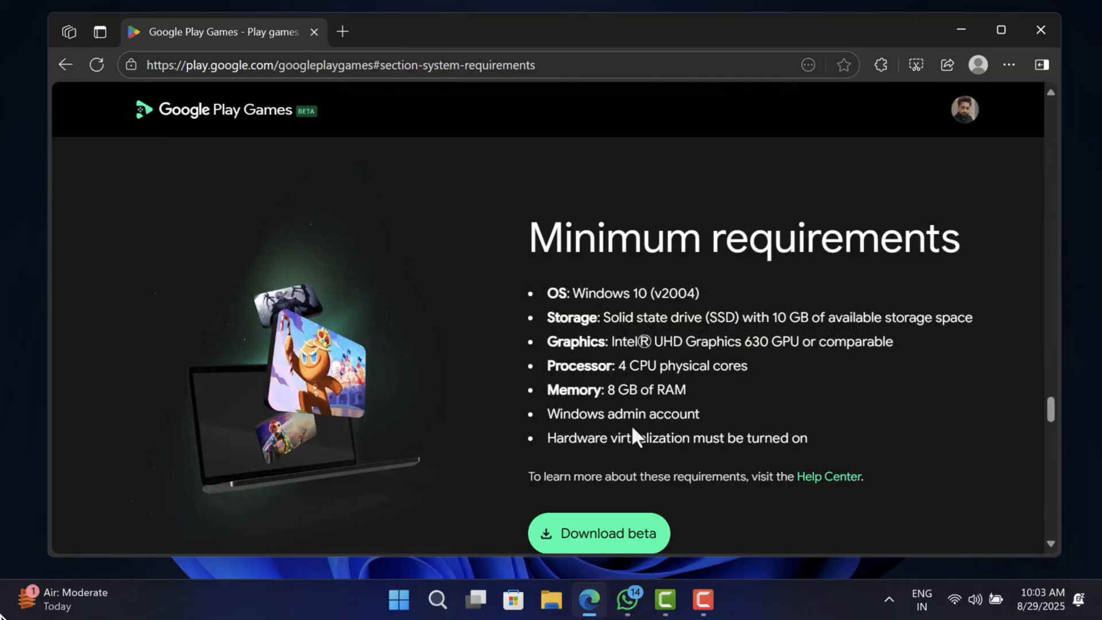
pyautogui.scroll(-3)
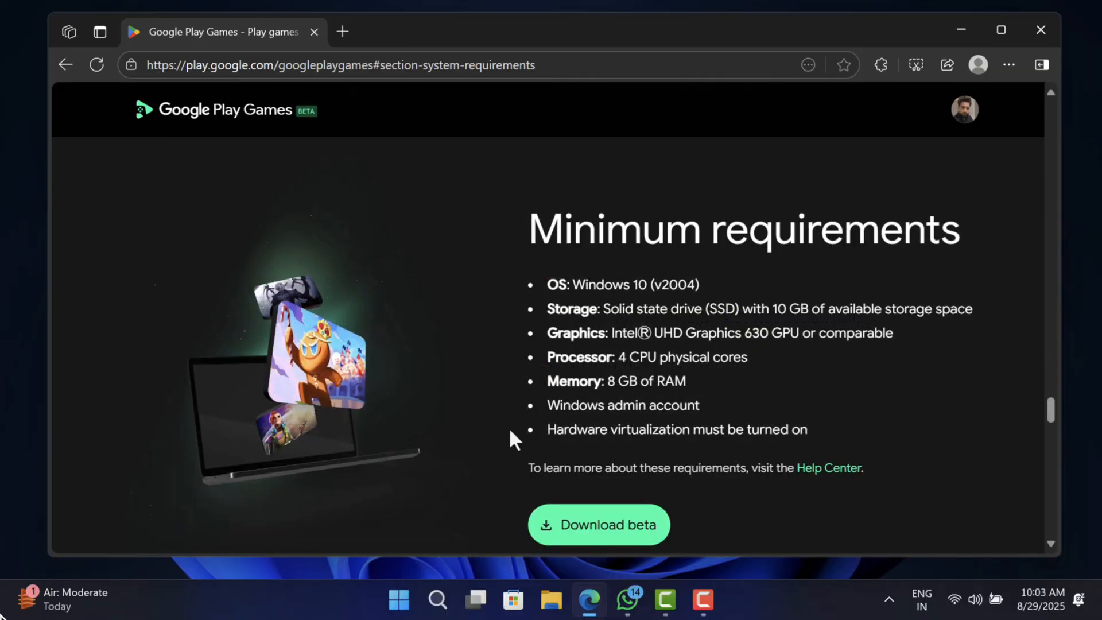
# - Scroll past the requirements list to reach the Download beta button and its terms notice
pyautogui.scroll(-3)
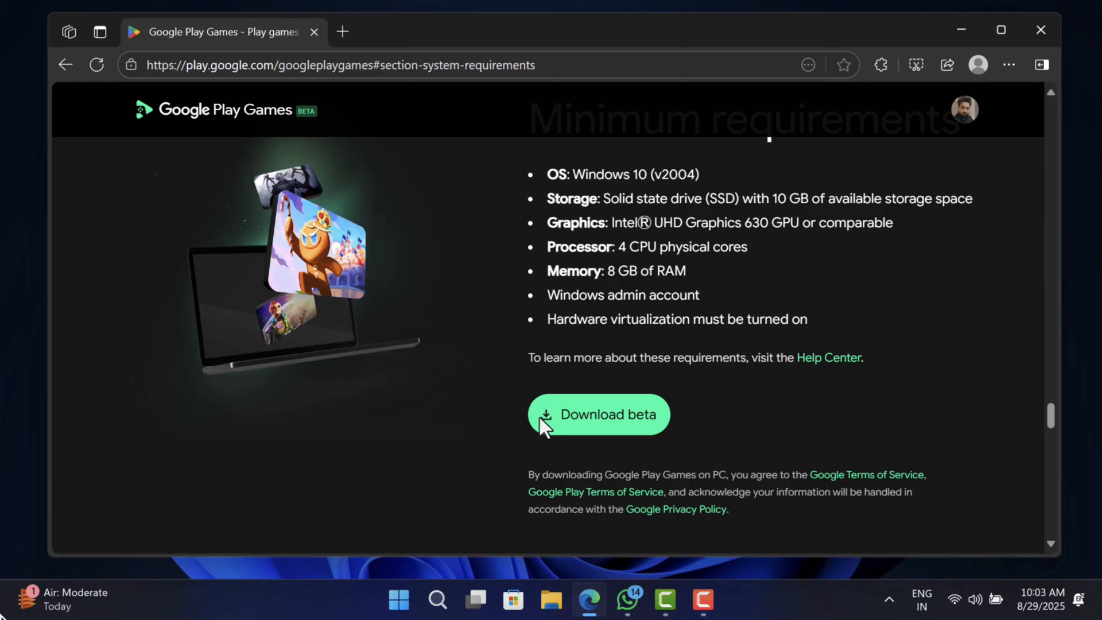
pyautogui.moveTo(345, 425)
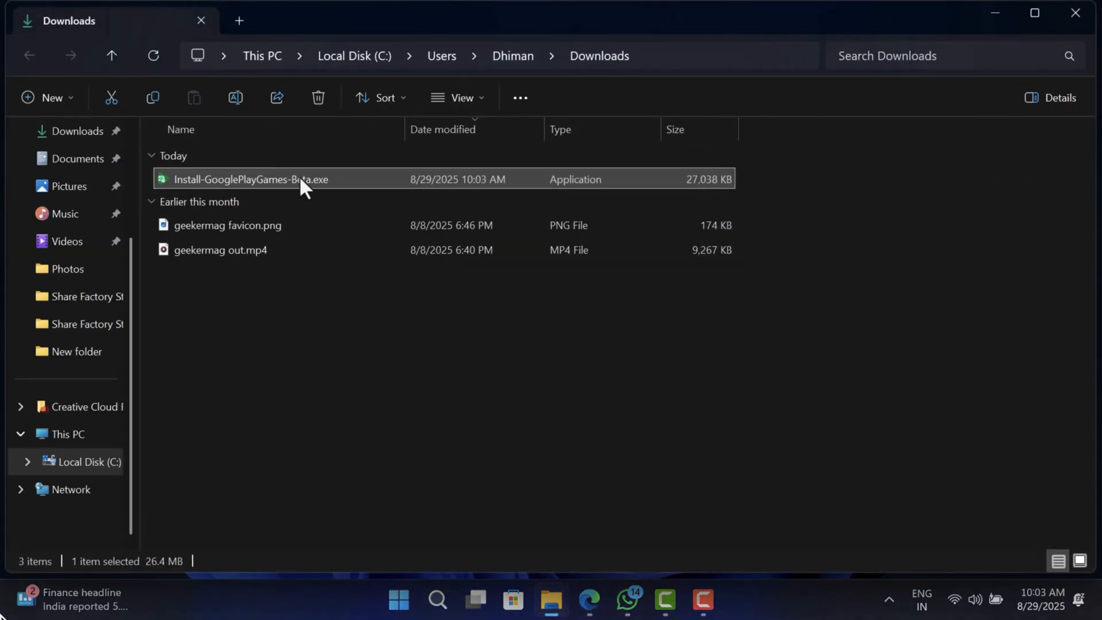
pyautogui.moveTo(321, 192)
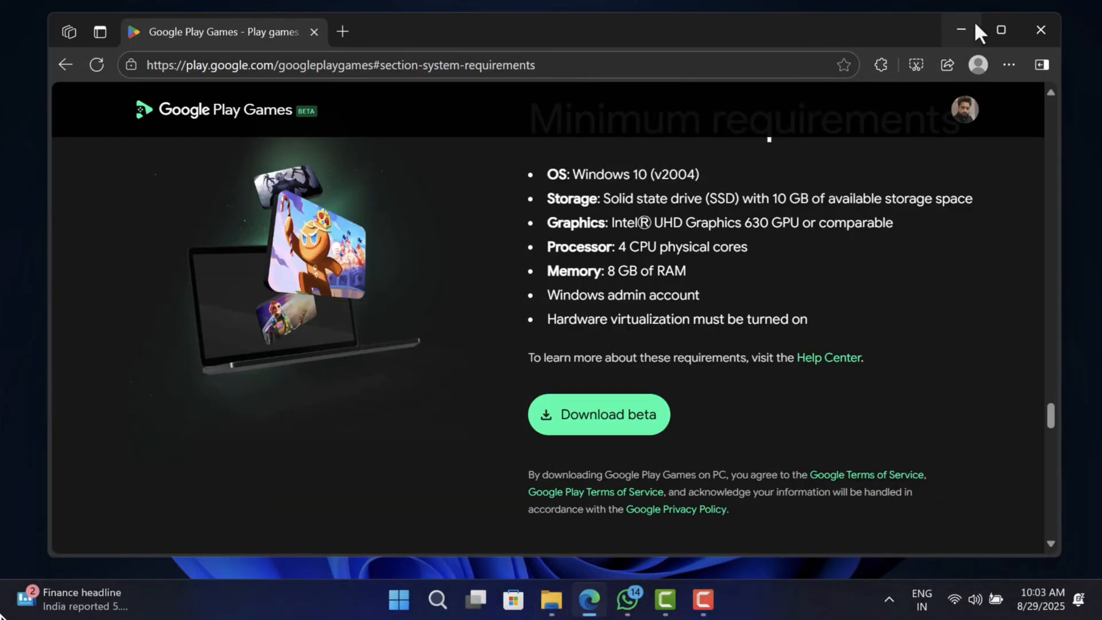
# - Minimise Edge so the launched Install-GooglePlayGames-Beta.exe setup window is visible
pyautogui.click(598, 414)
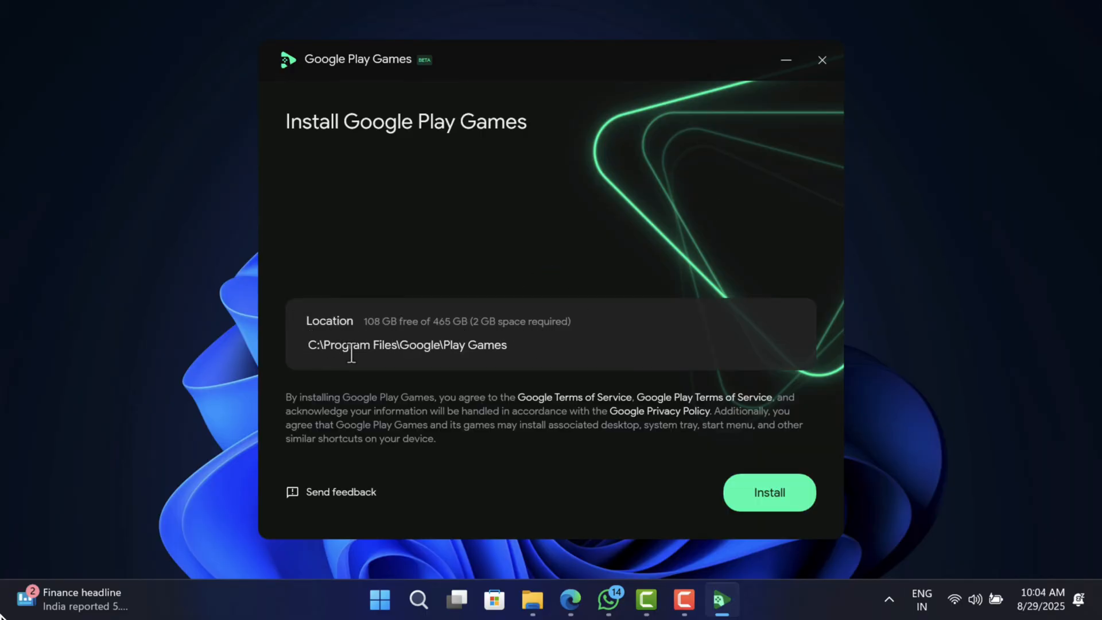
pyautogui.moveTo(756, 455)
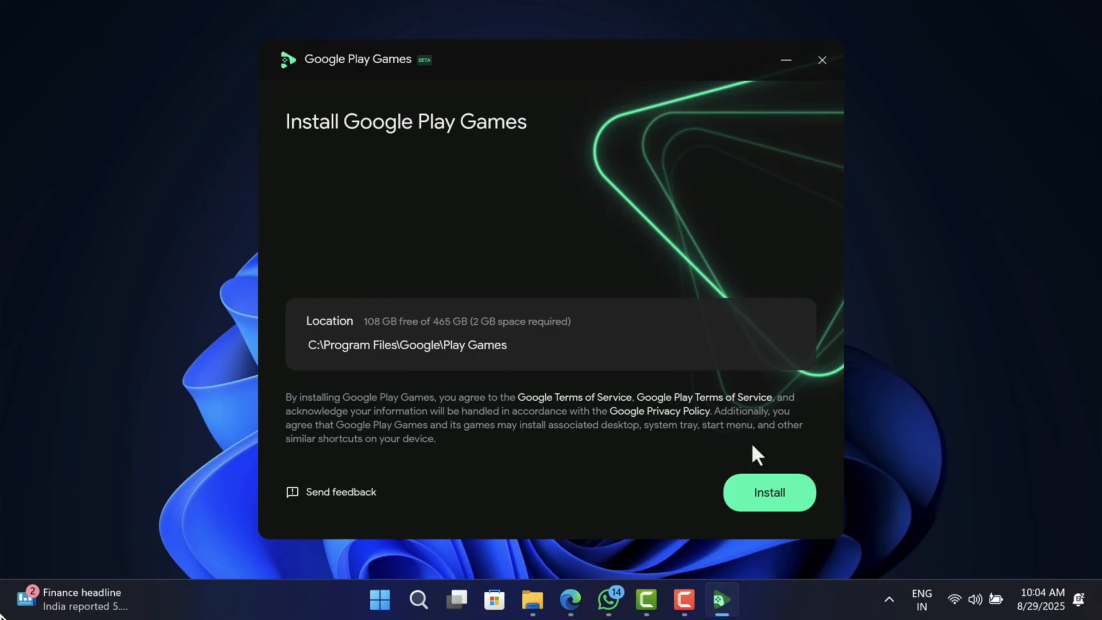
# - Install Google Play Games to the default location, allowing the UAC prompt, until its welcome screen appears
pyautogui.click(769, 493)
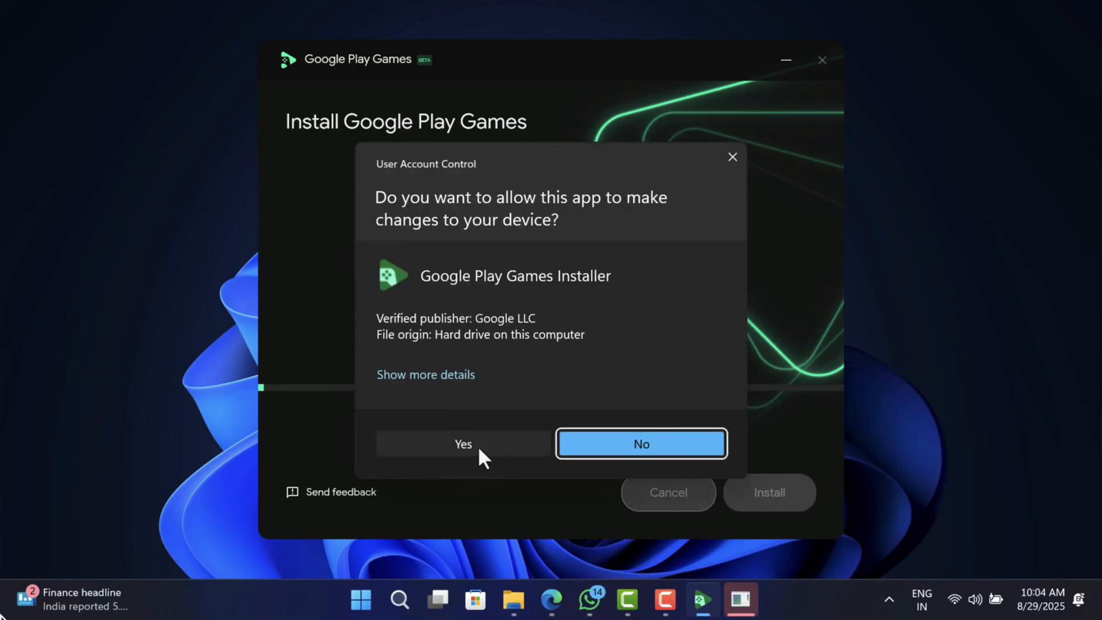
pyautogui.click(462, 443)
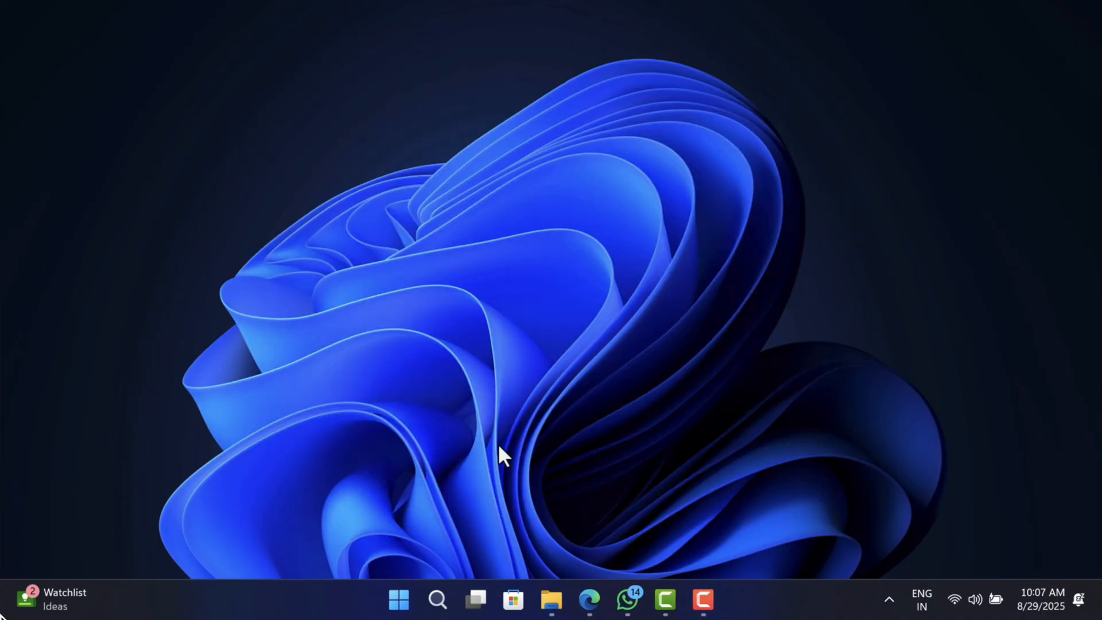
pyautogui.click(719, 600)
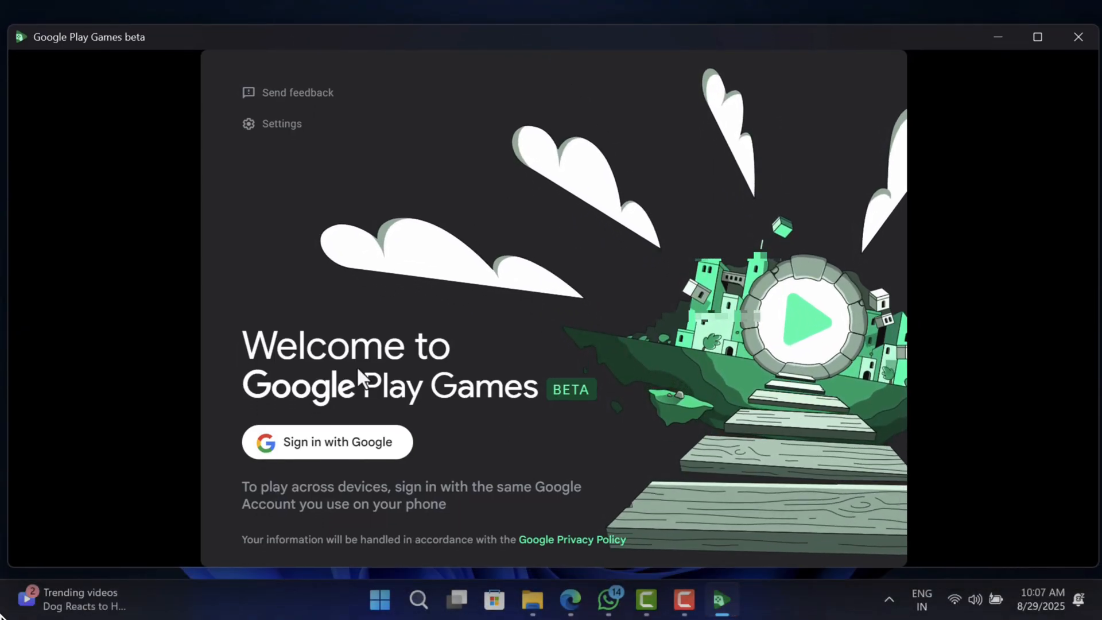
# - Sign in with the listed Google account and its password, confirming sign-in to Google Play Games
pyautogui.click(327, 442)
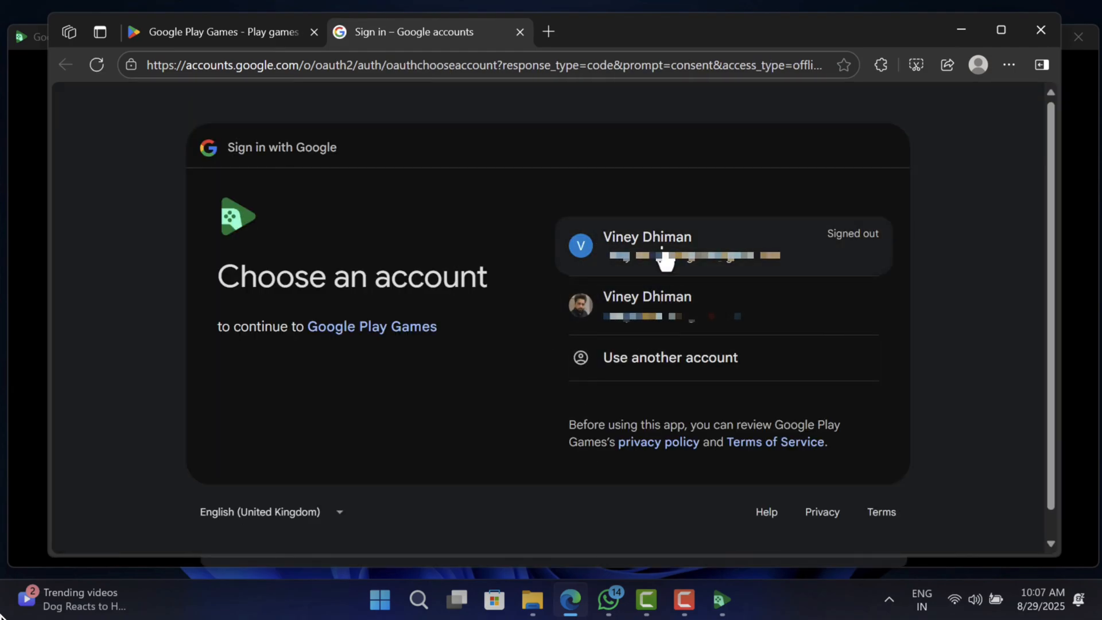
pyautogui.click(646, 246)
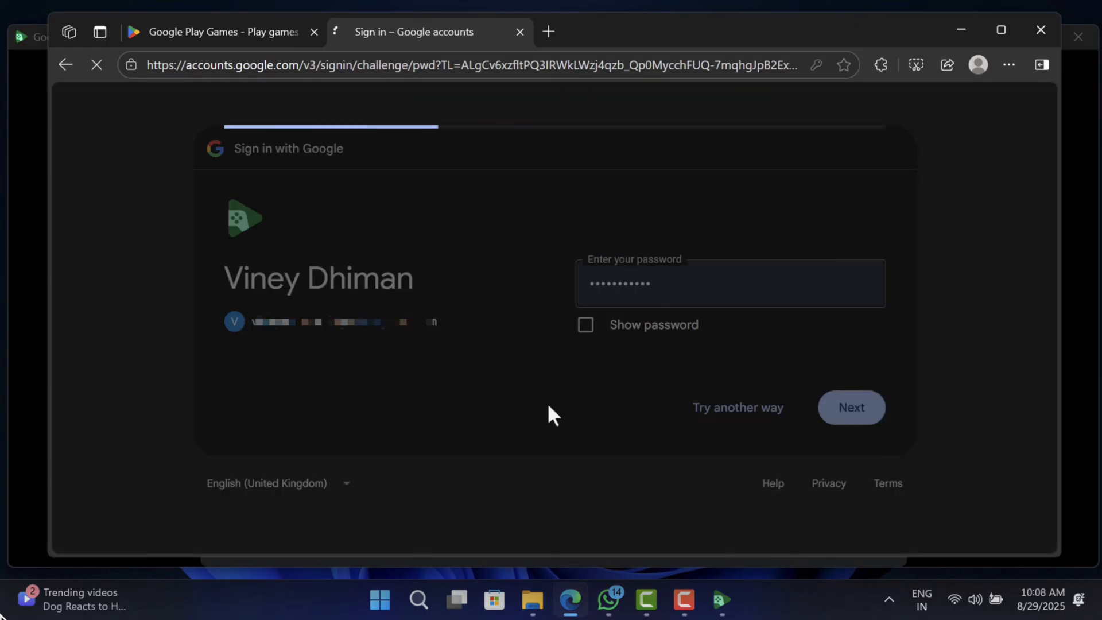
pyautogui.click(849, 408)
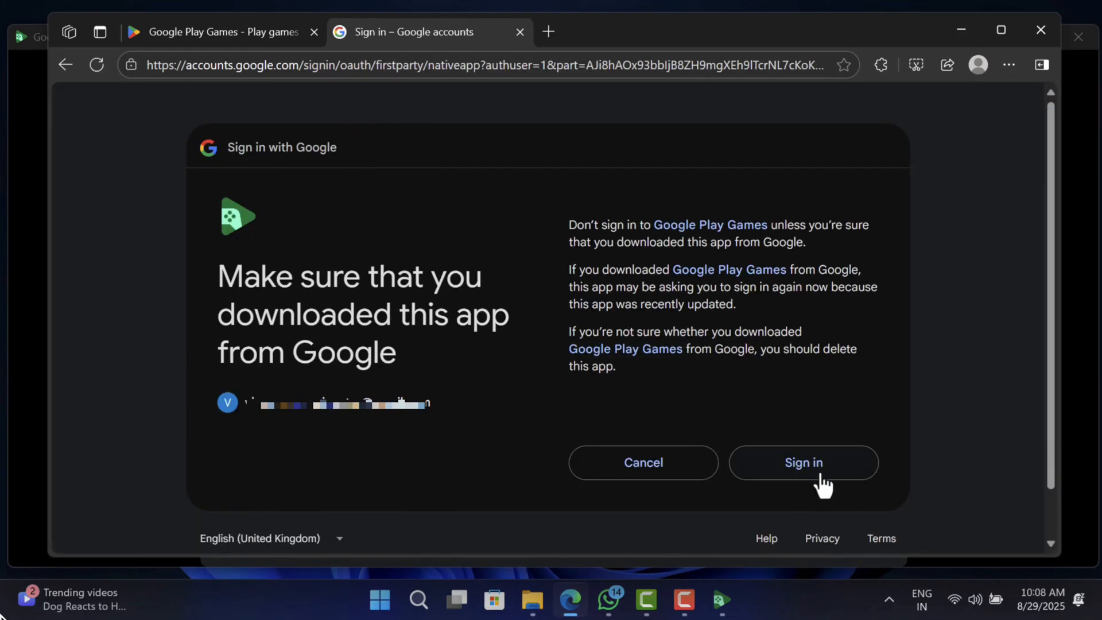
pyautogui.click(802, 462)
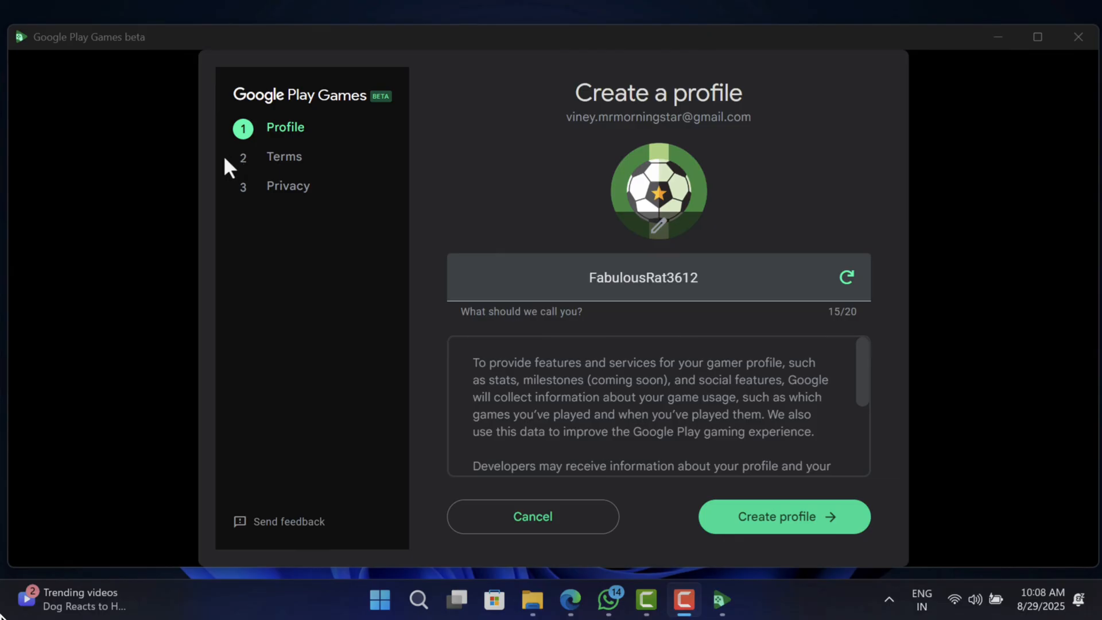
# - Replace the suggested gamer name with 'geekermag' and create the gaming profile
pyautogui.click(657, 277)
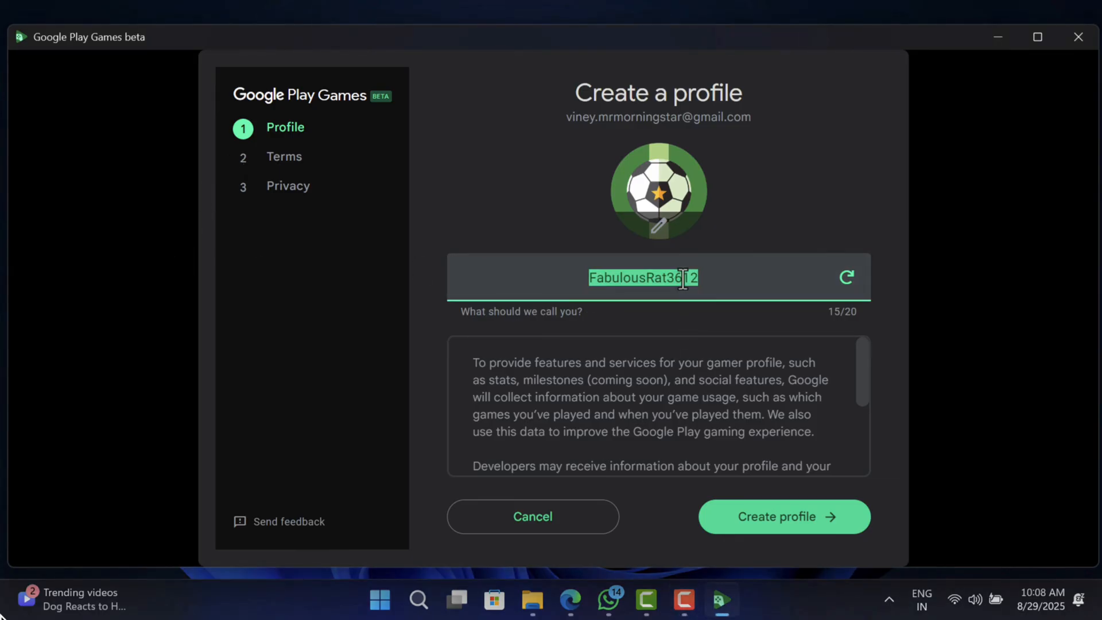
pyautogui.write('geekerma')
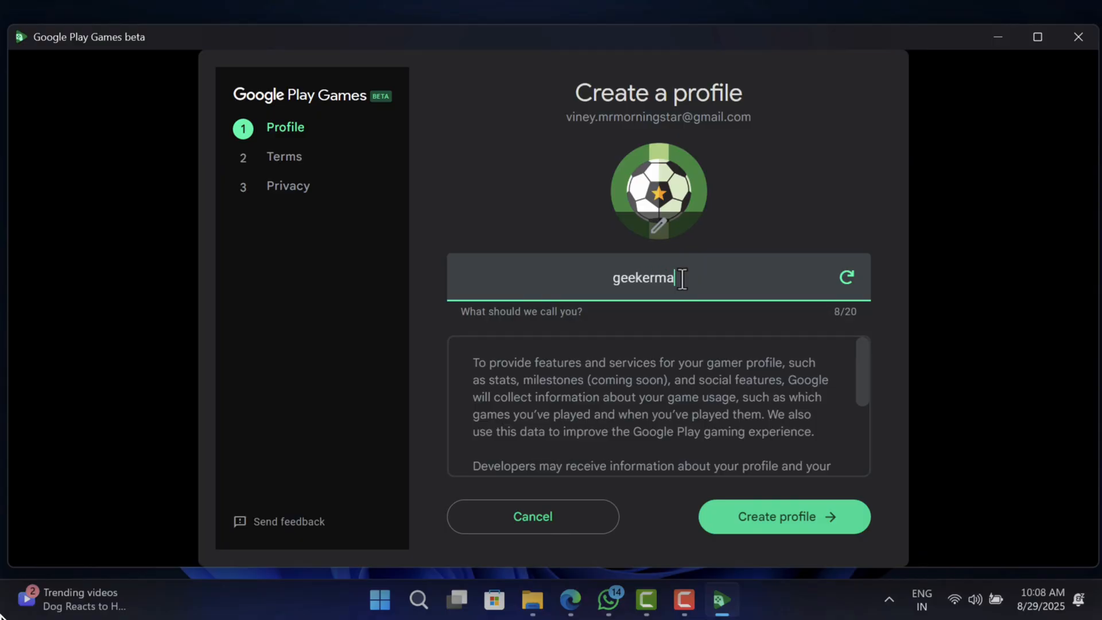
pyautogui.write('g')
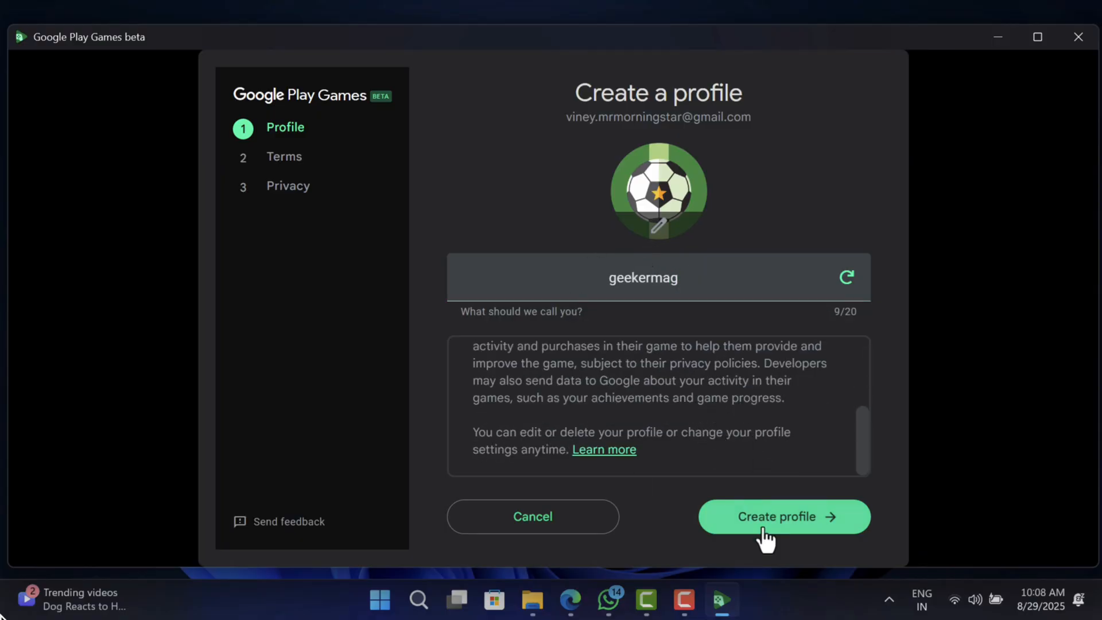
pyautogui.click(783, 515)
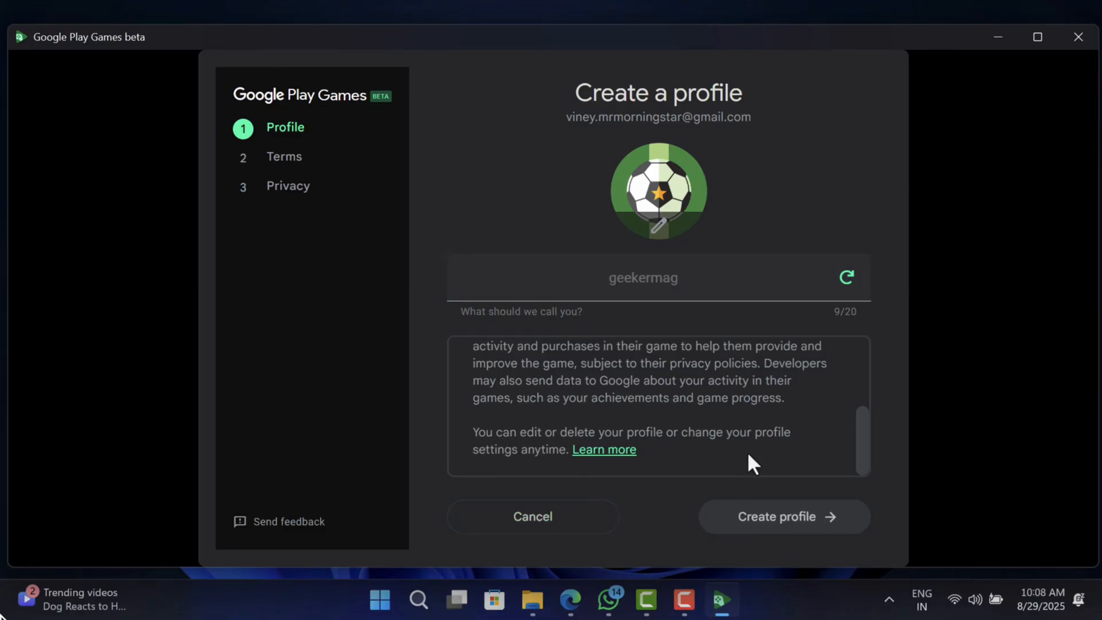
# - Accept the terms and finish the privacy step to reach the games home screen
pyautogui.click(783, 515)
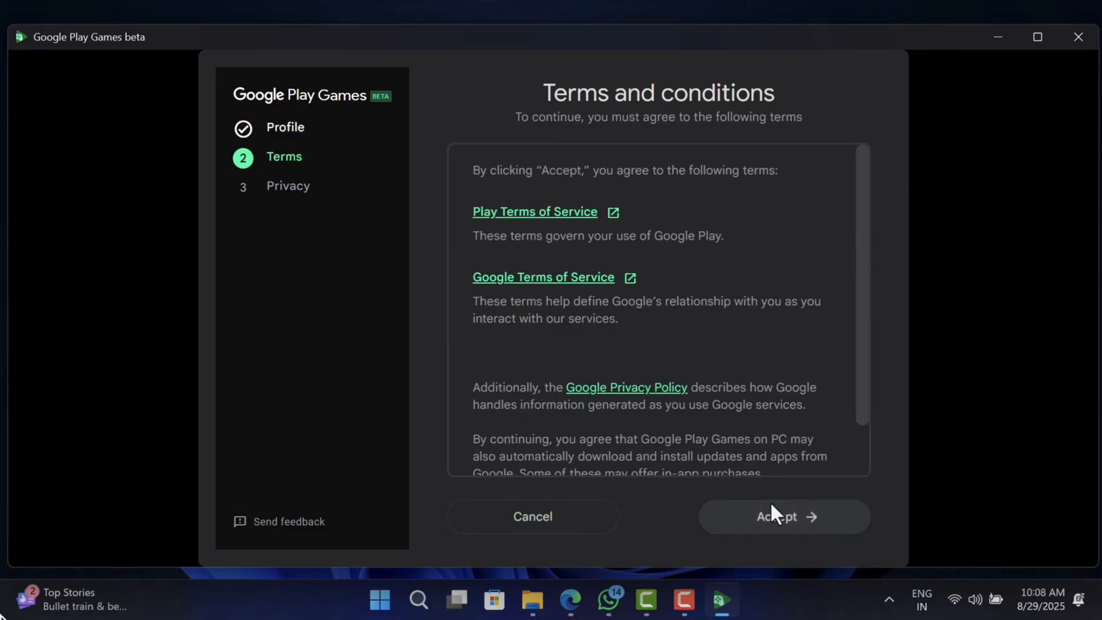
pyautogui.click(782, 515)
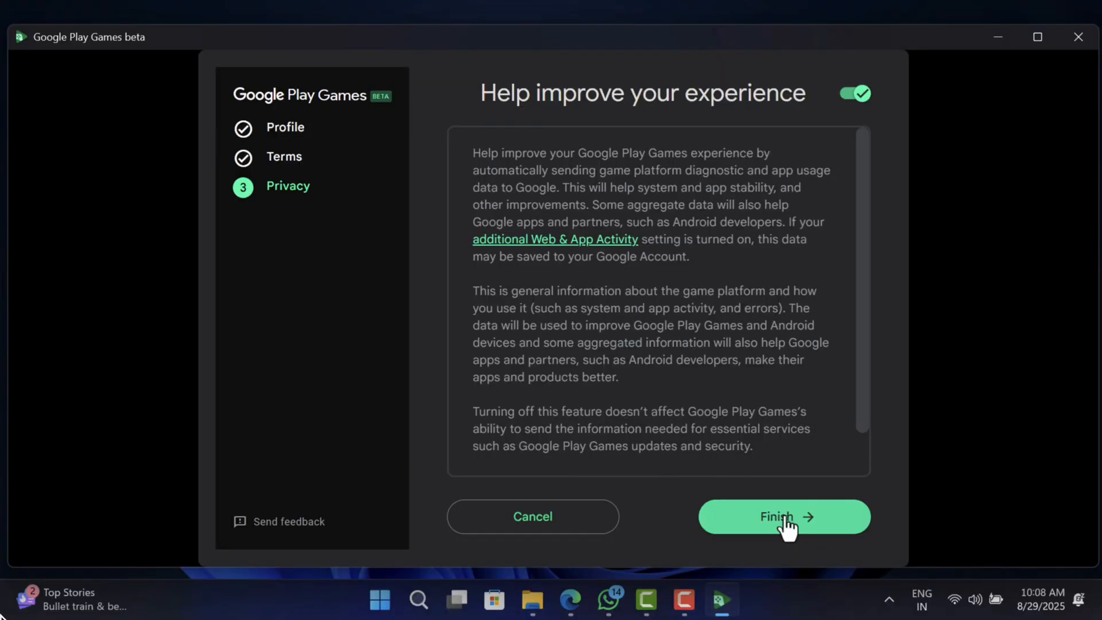
pyautogui.click(783, 515)
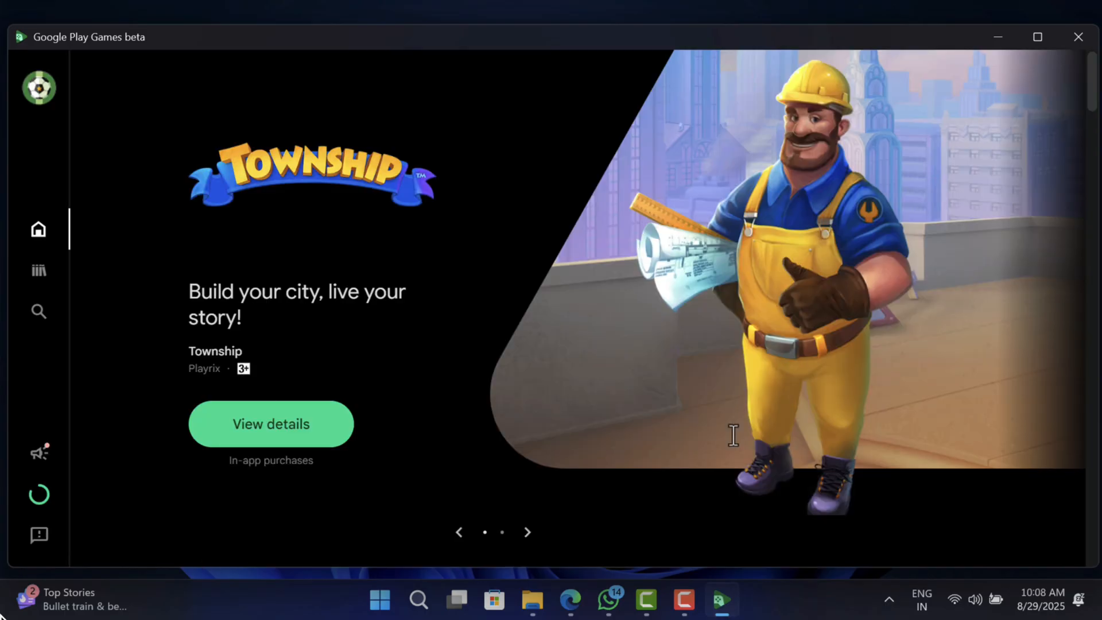
pyautogui.moveTo(146, 241)
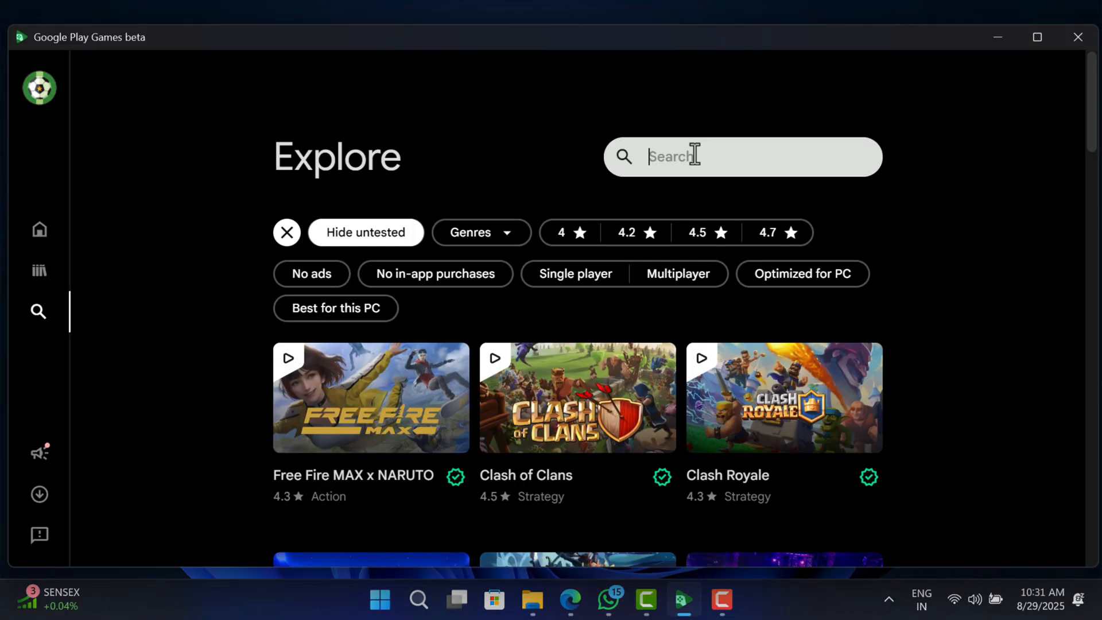
# - Search the catalogue for 'geometry dash' to list Geometry Dash Lite and related games
pyautogui.write('geom')
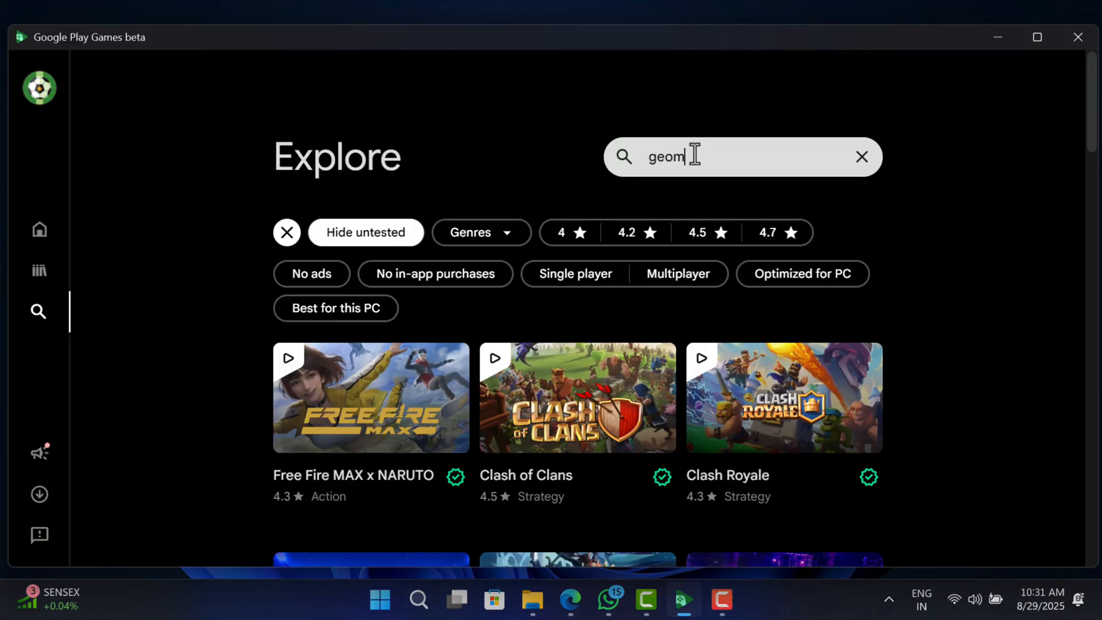
pyautogui.write('etry dash')
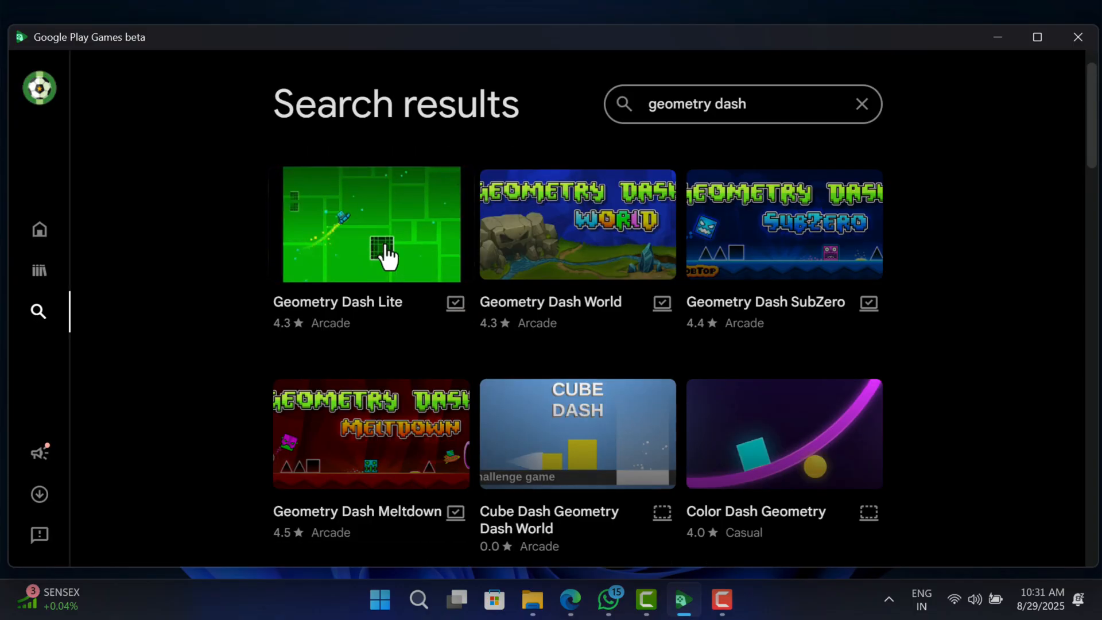
# - Install and launch Geometry Dash Lite, then accept its terms notices to reach the main menu
pyautogui.click(371, 225)
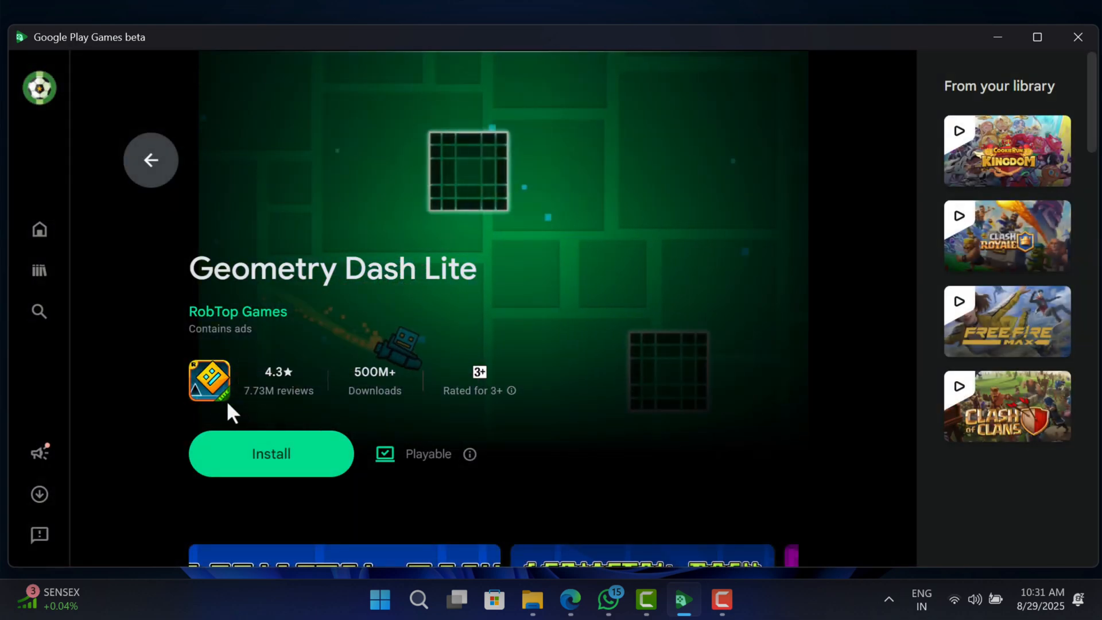
pyautogui.click(271, 453)
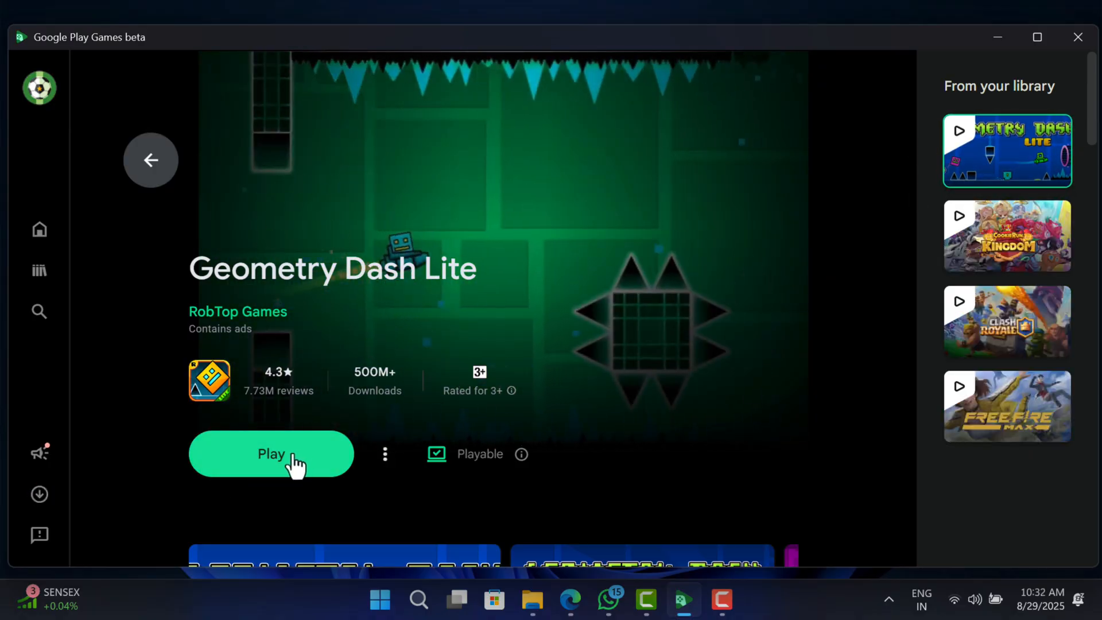
pyautogui.click(271, 453)
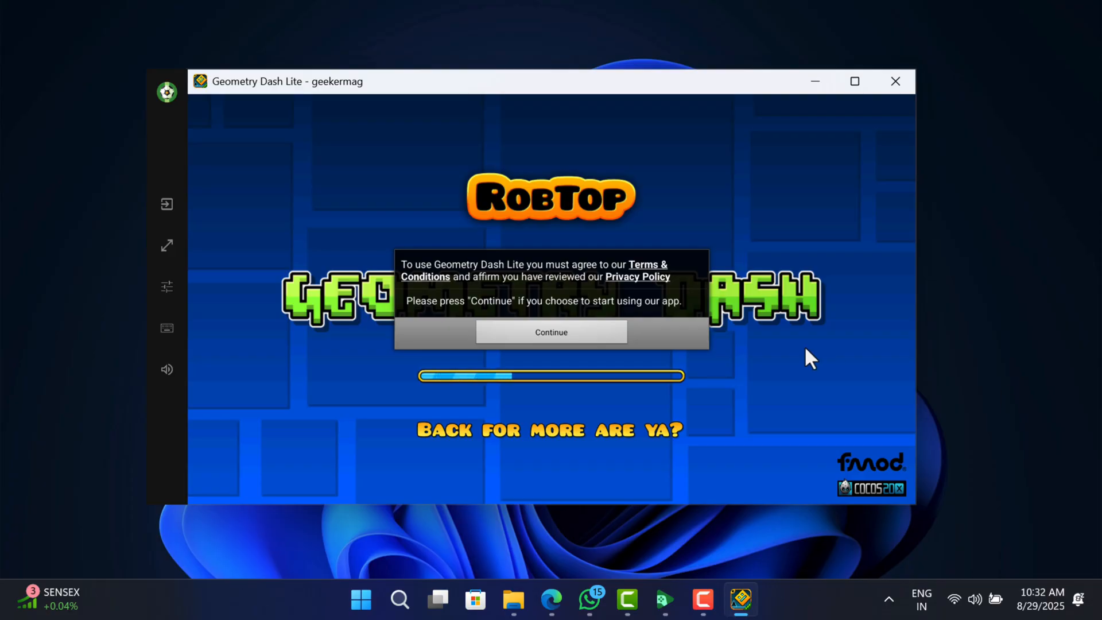
pyautogui.click(551, 332)
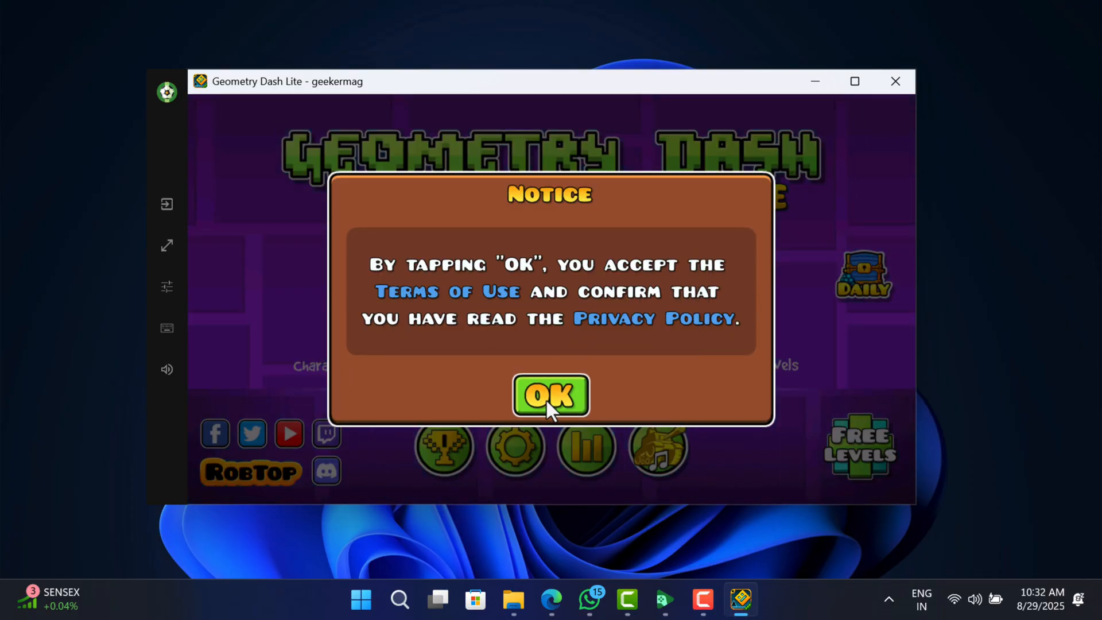
pyautogui.click(549, 394)
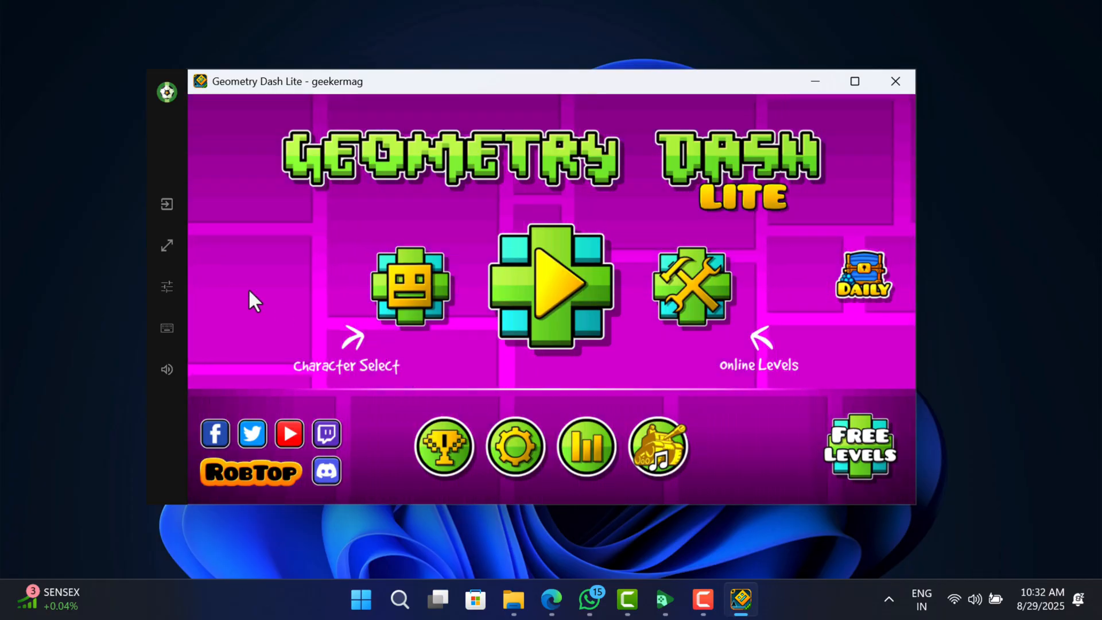
pyautogui.moveTo(166, 204)
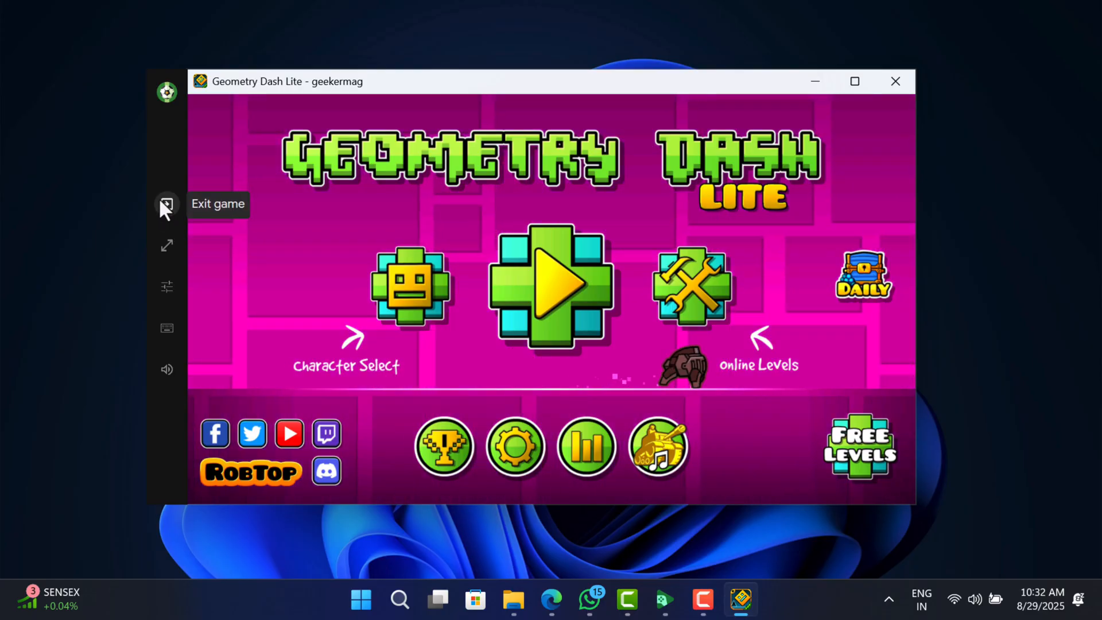
pyautogui.moveTo(168, 245)
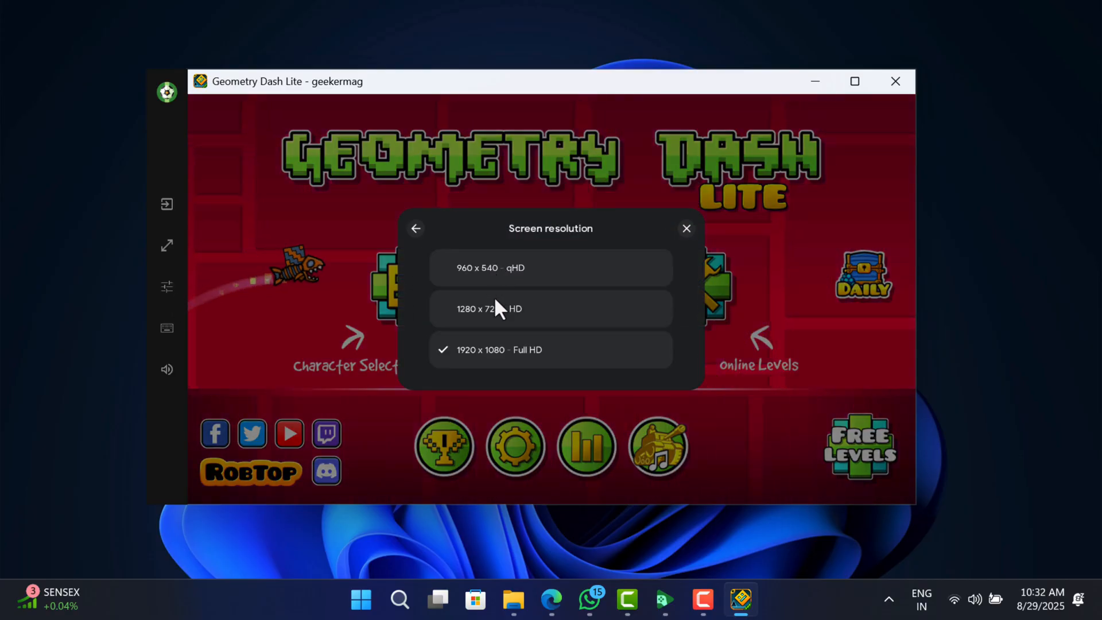
pyautogui.moveTo(431, 252)
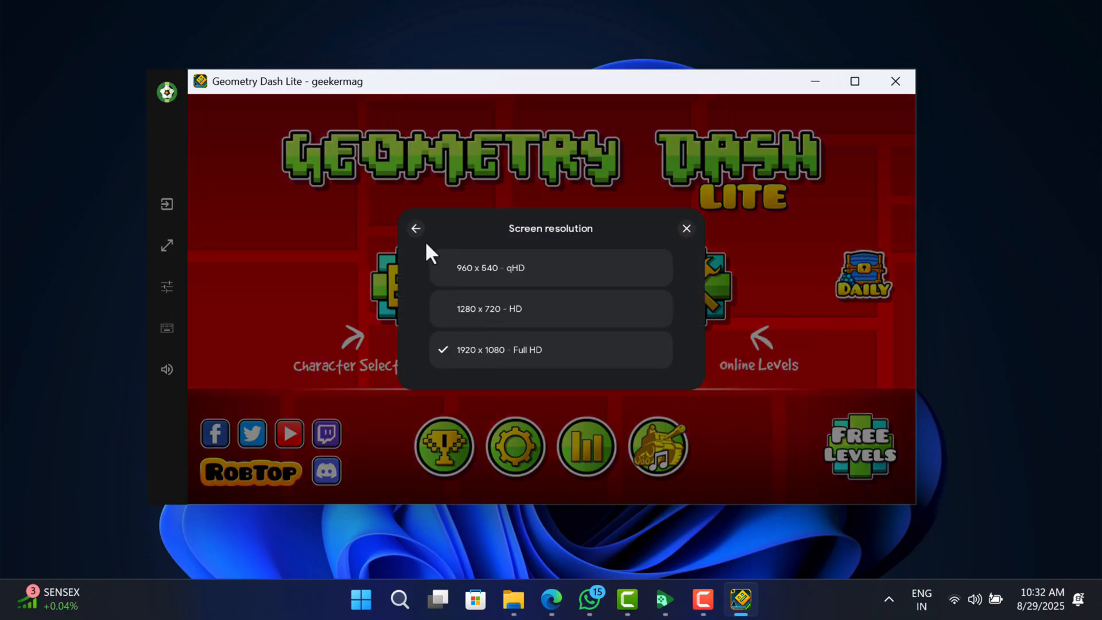
pyautogui.click(416, 227)
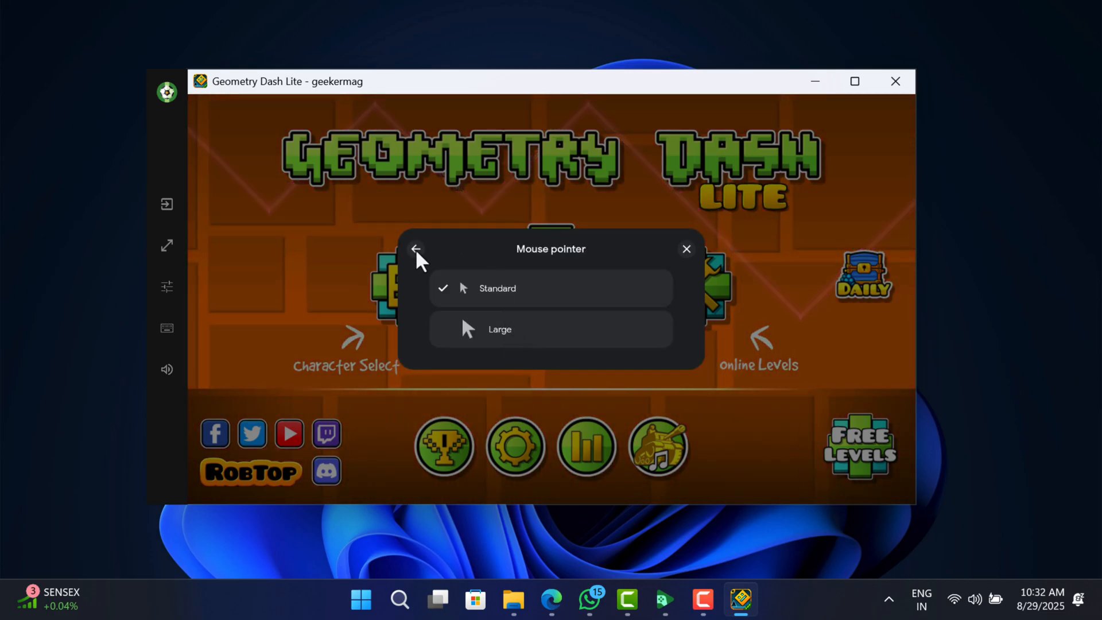
pyautogui.click(416, 249)
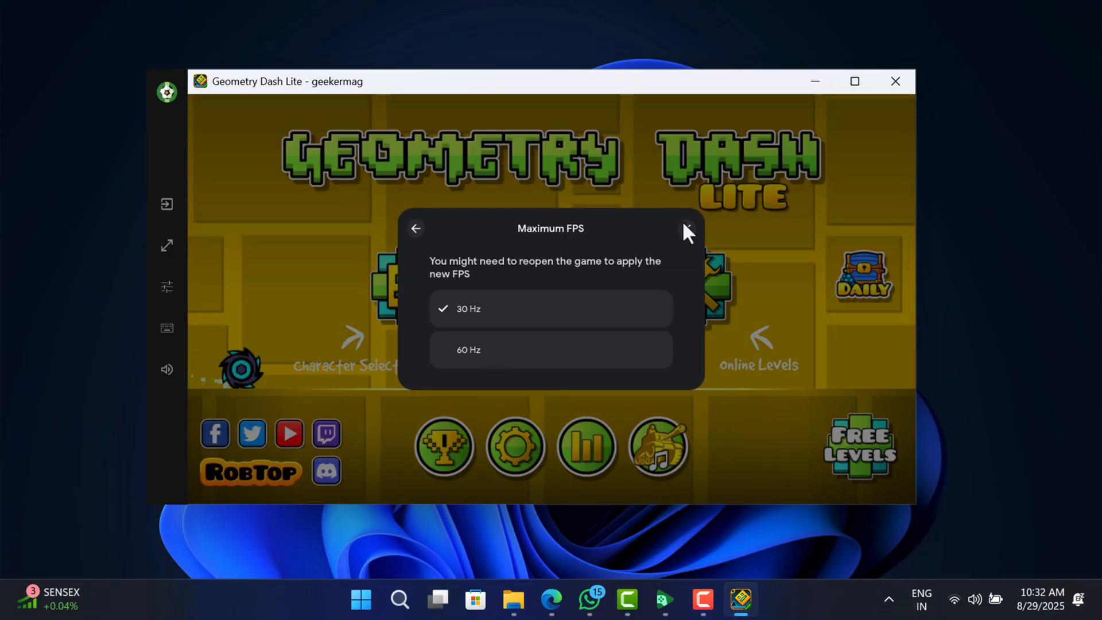
pyautogui.click(687, 230)
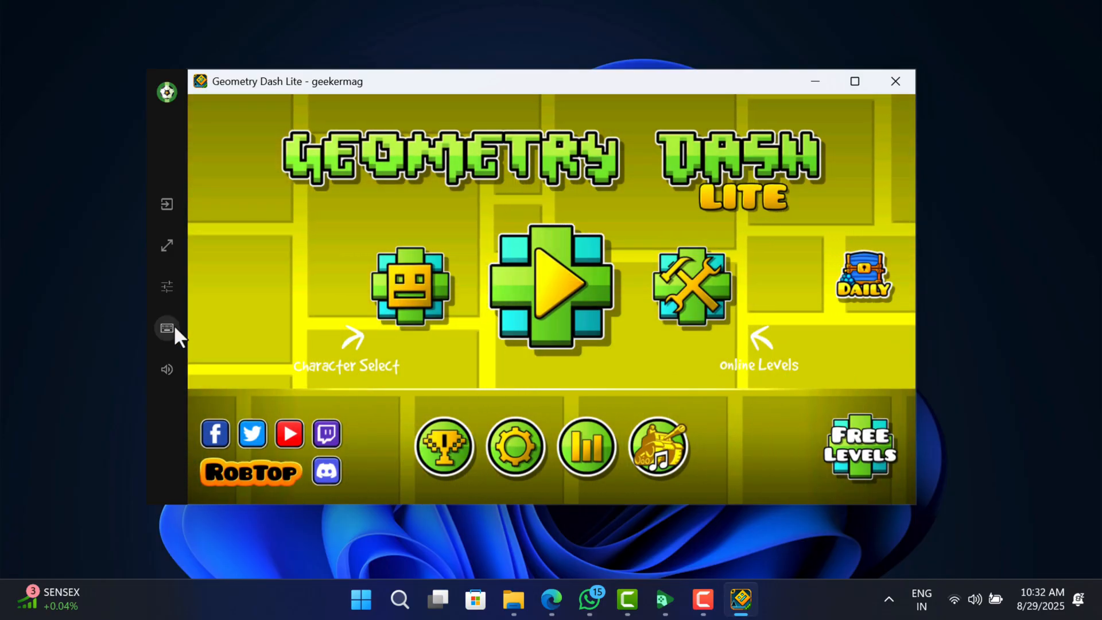
pyautogui.click(167, 327)
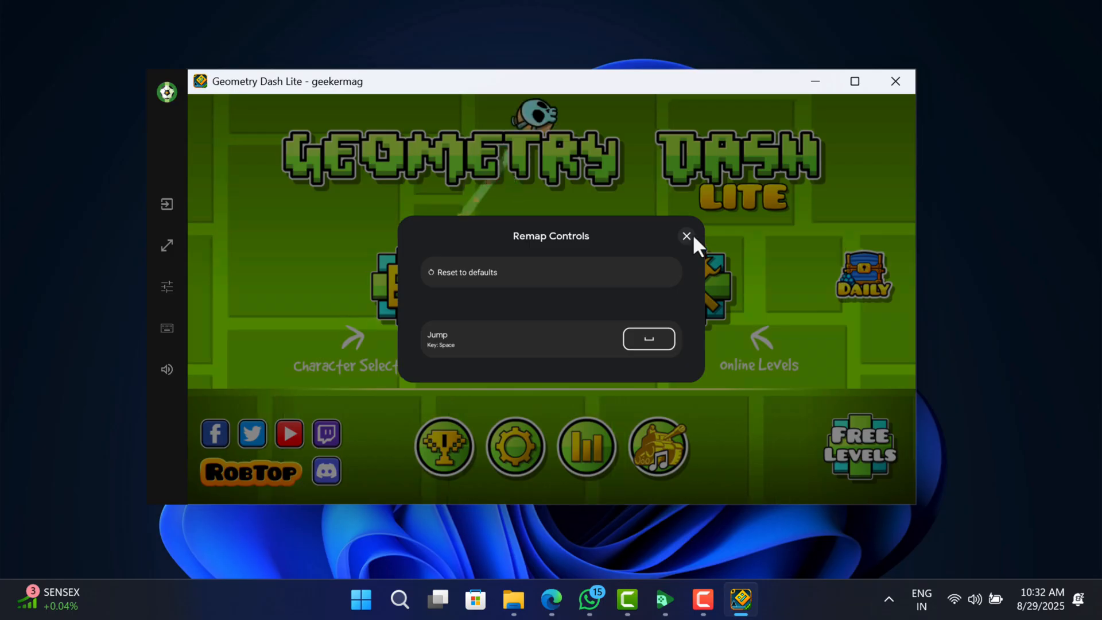
pyautogui.click(686, 235)
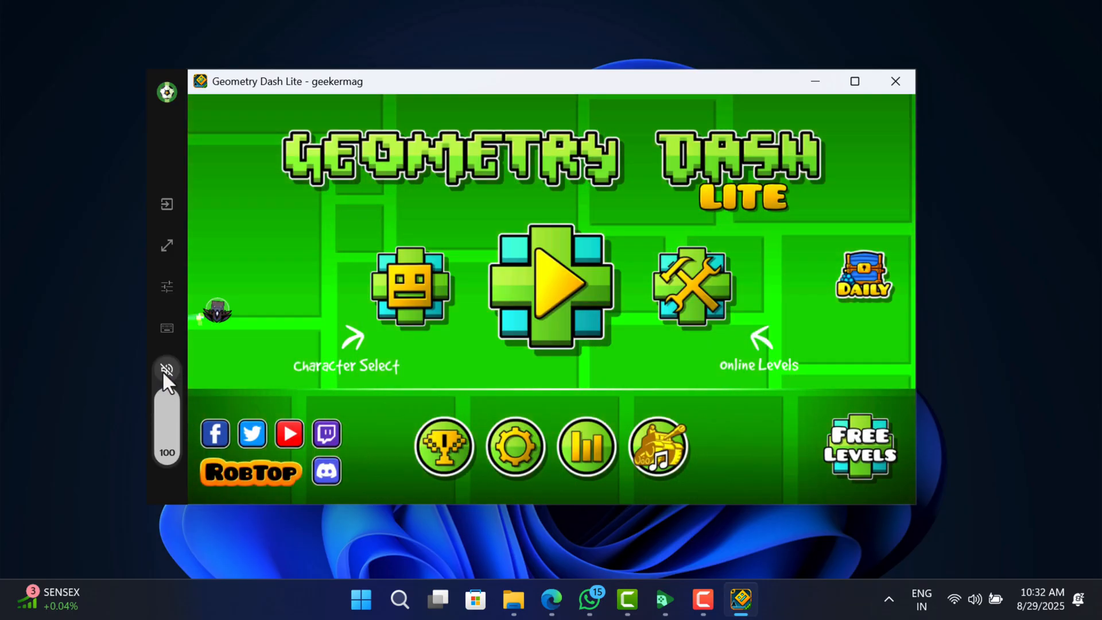
pyautogui.click(166, 368)
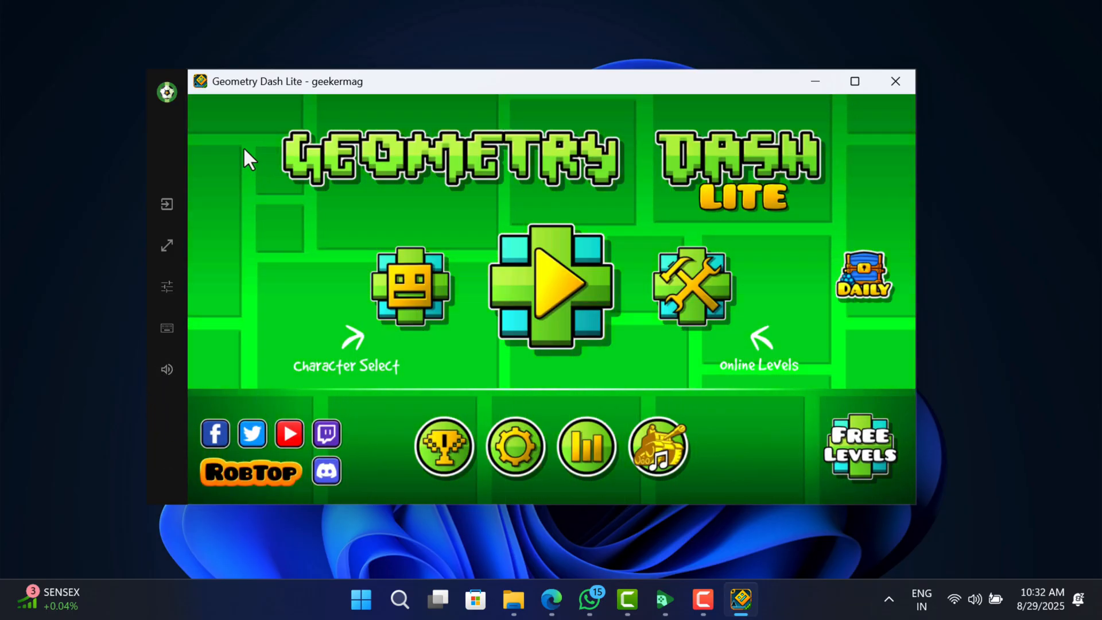
# - Maximise the game window and start the first level at Attempt 1
pyautogui.click(854, 80)
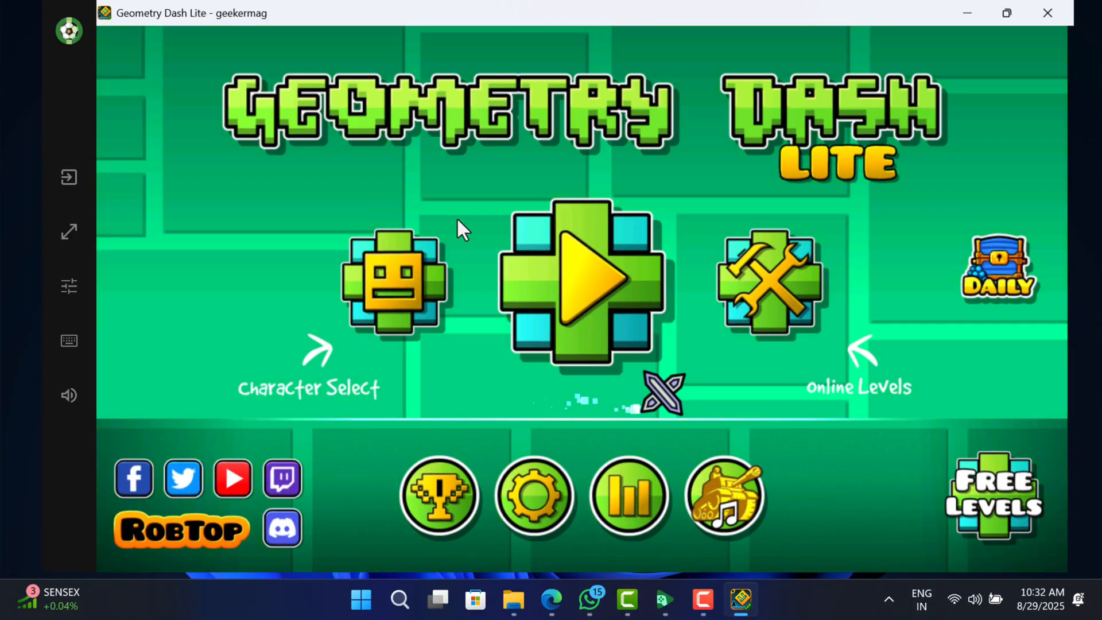
pyautogui.click(581, 281)
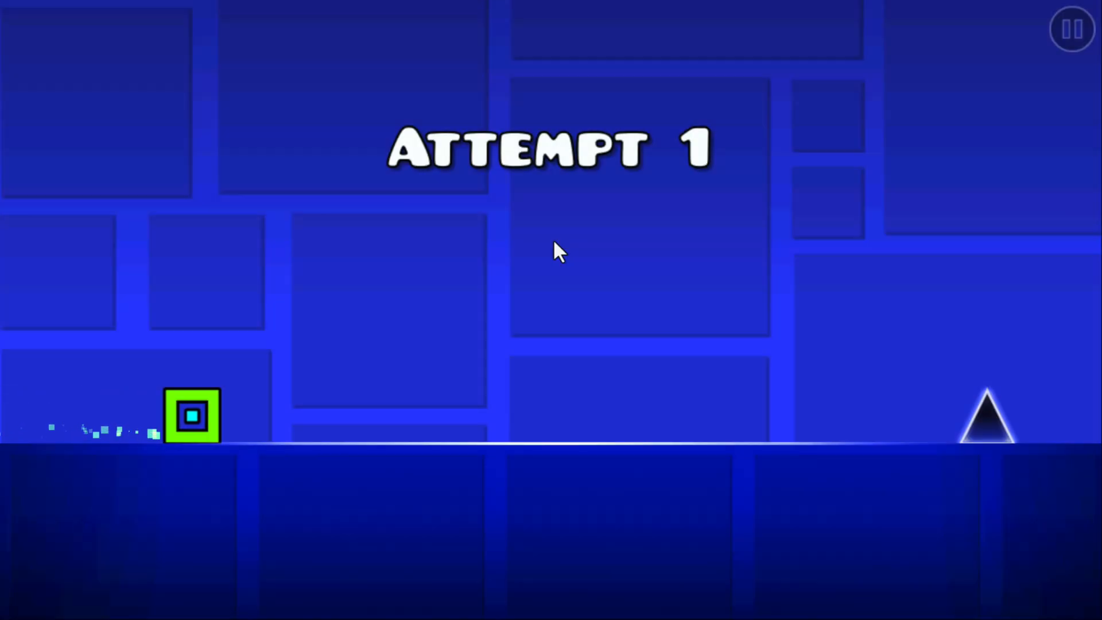